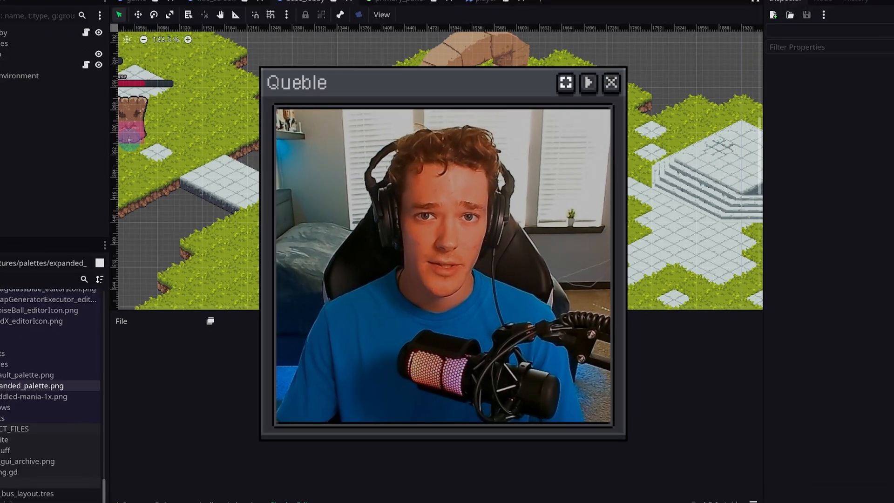
Add a CanvasLayer under the Base Lobby root, with a Panel inside it.
{"action": "left_click", "coordinate": [588, 82]}
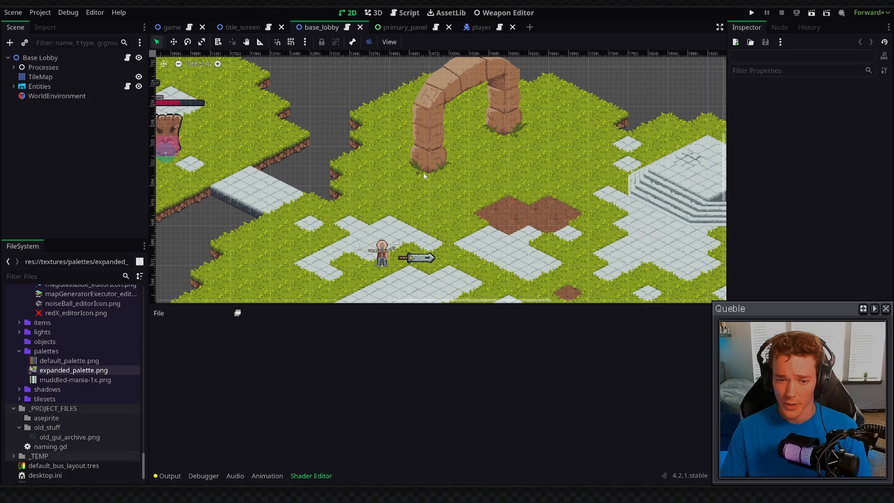
{"action": "mouse_move", "coordinate": [630, 201]}
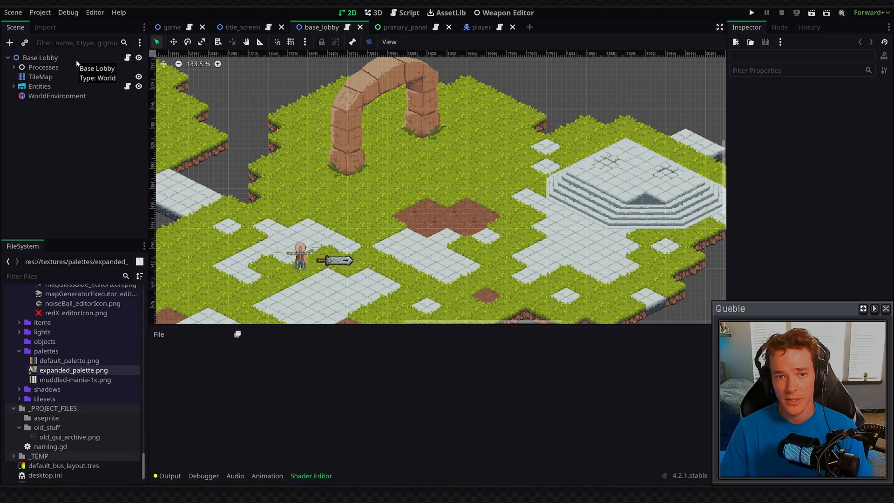
{"action": "mouse_move", "coordinate": [57, 61]}
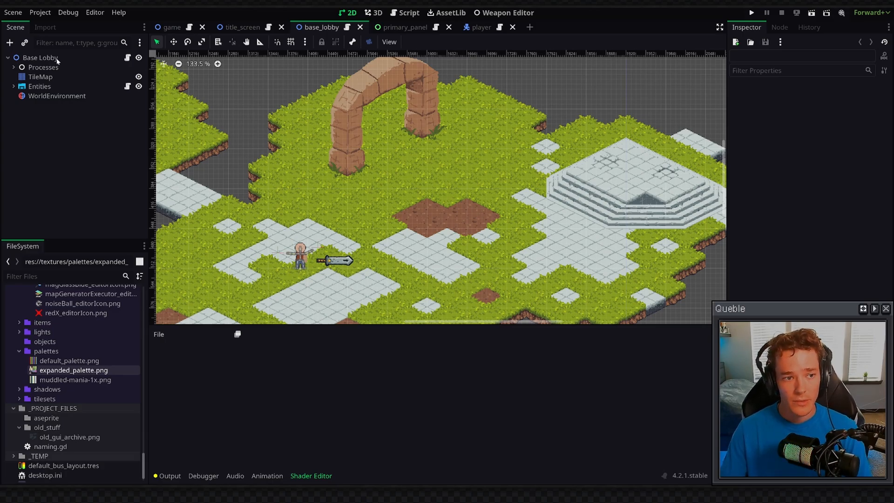
{"action": "left_click", "coordinate": [40, 56]}
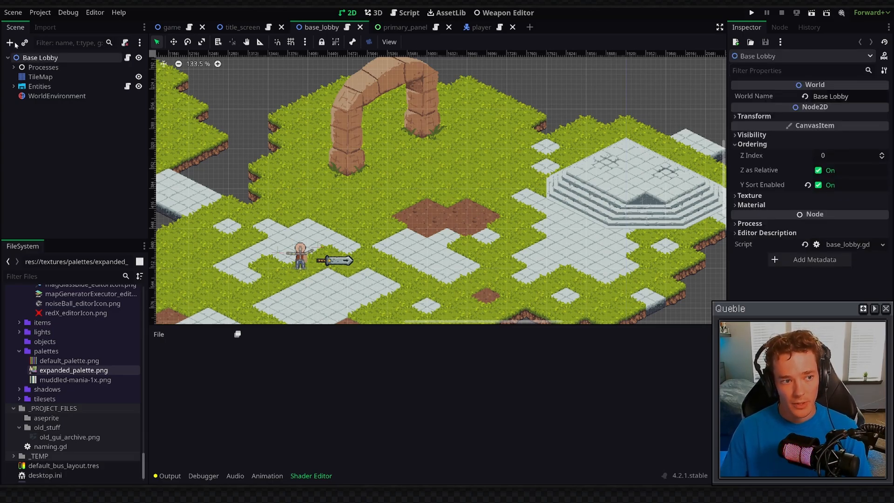
{"action": "left_click", "coordinate": [10, 43]}
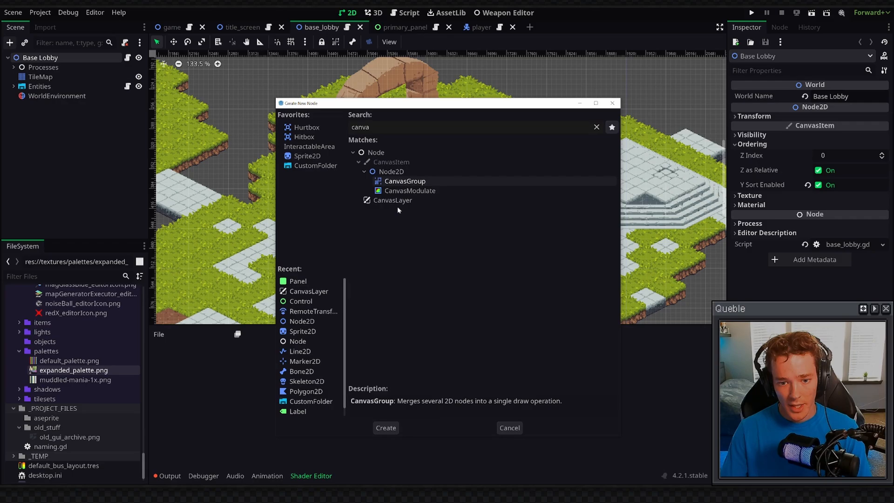
{"action": "left_click", "coordinate": [386, 428]}
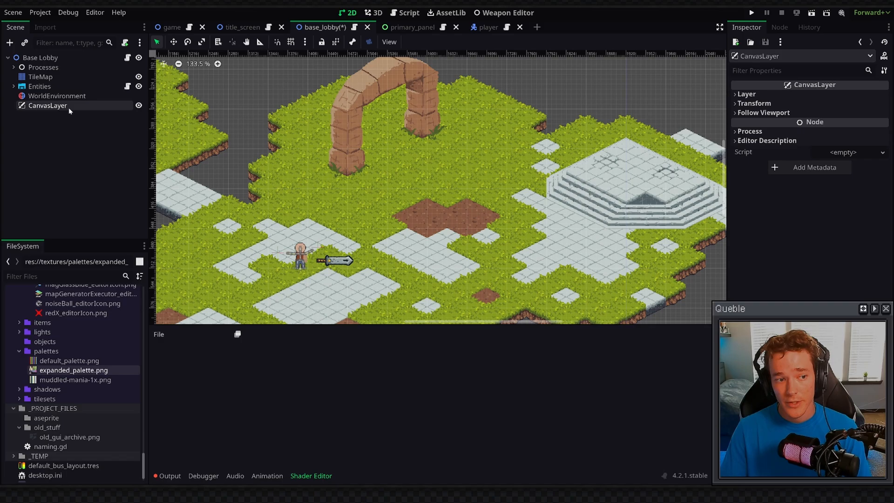
{"action": "mouse_move", "coordinate": [33, 199]}
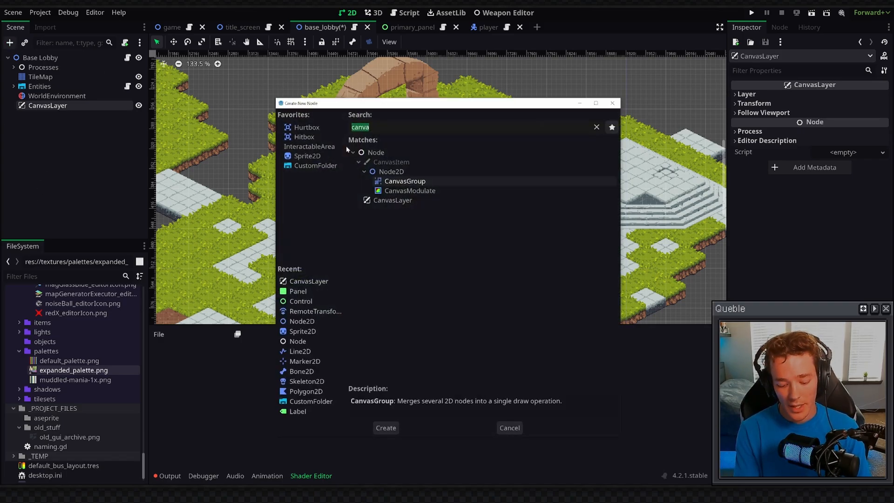
{"action": "left_click", "coordinate": [386, 427]}
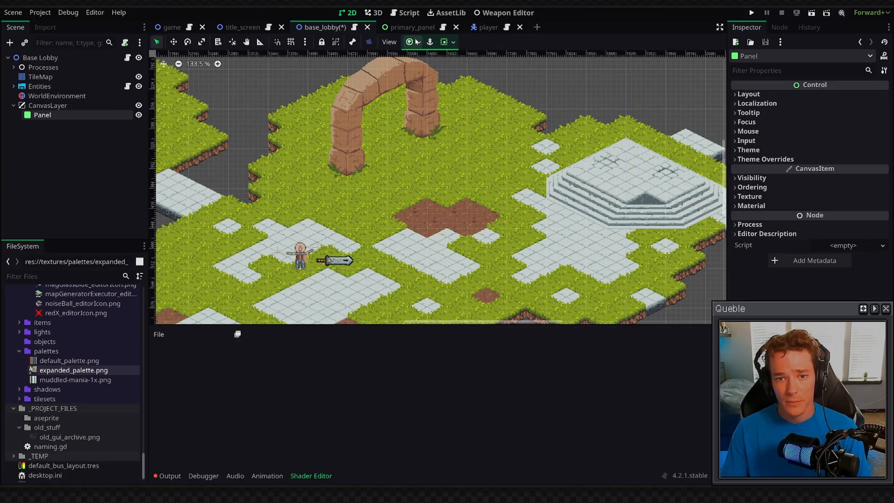
Anchor the Panel to Full Rect and give its panel style override a new StyleBoxFlat.
{"action": "left_click", "coordinate": [409, 42]}
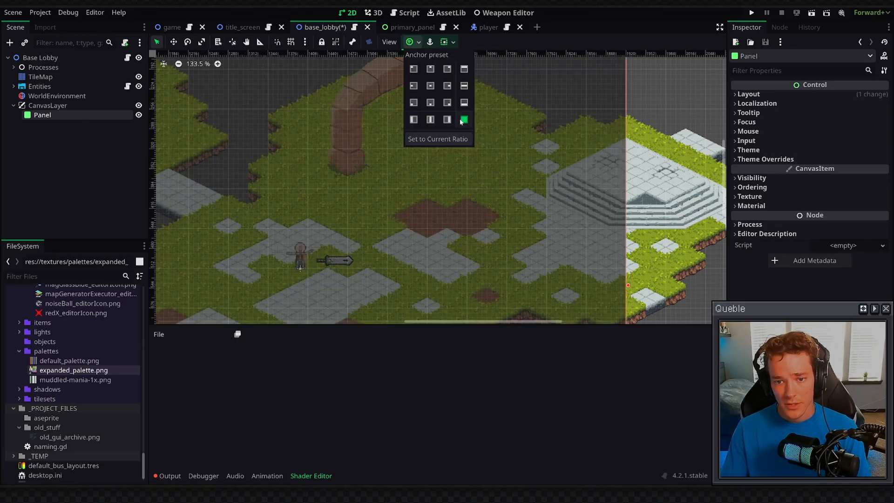
{"action": "left_click", "coordinate": [464, 119]}
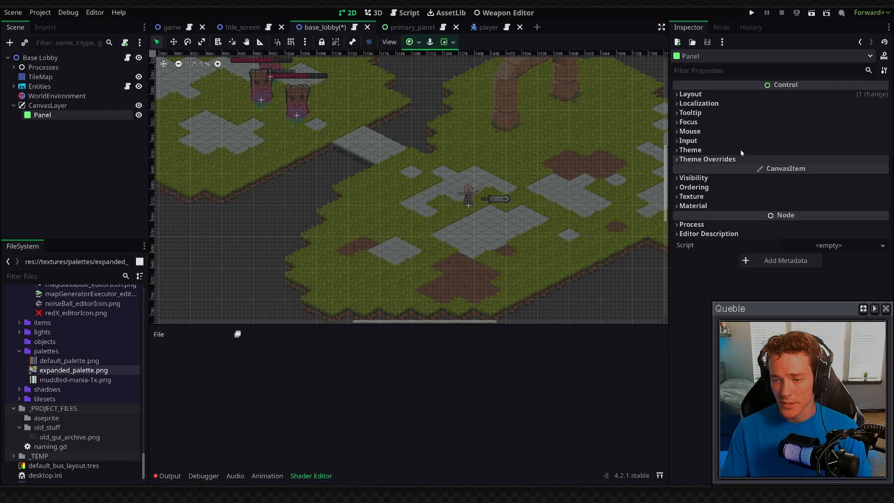
{"action": "mouse_move", "coordinate": [752, 158]}
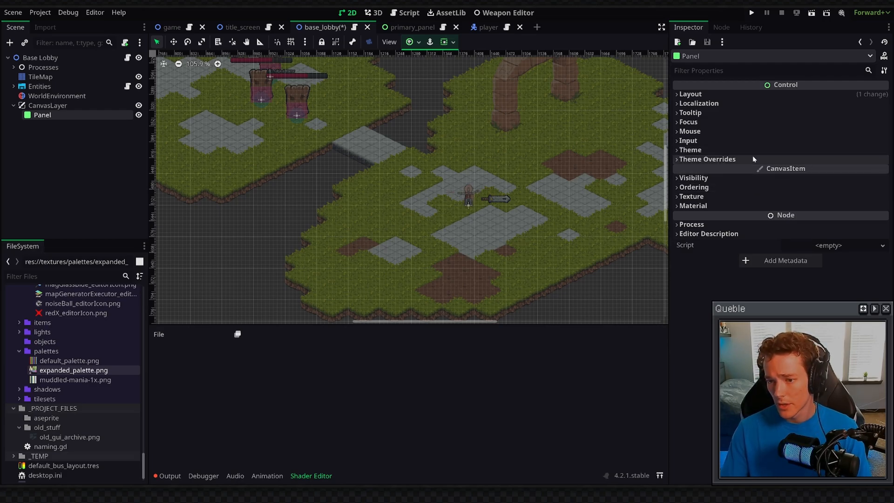
{"action": "left_click", "coordinate": [881, 180]}
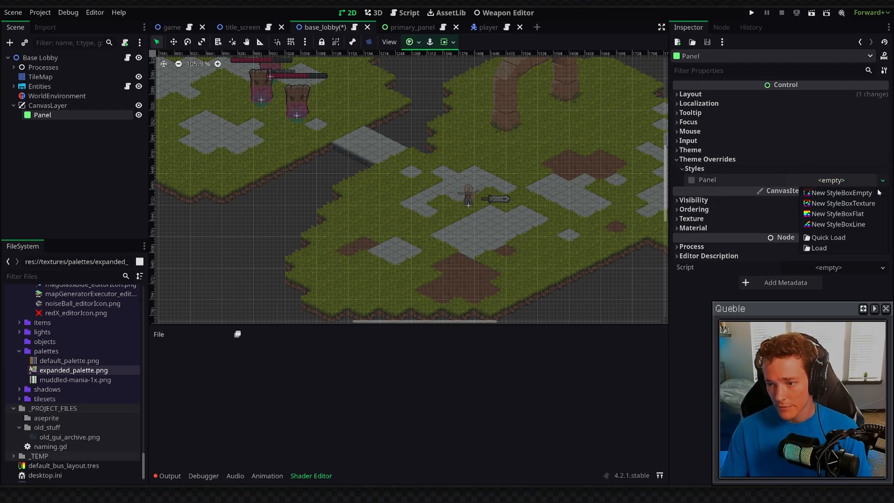
{"action": "left_click", "coordinate": [838, 213]}
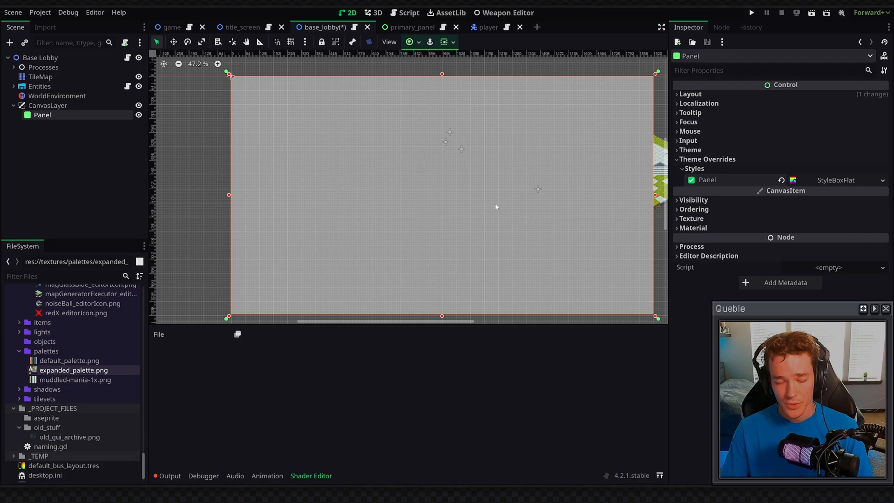
{"action": "mouse_move", "coordinate": [514, 200]}
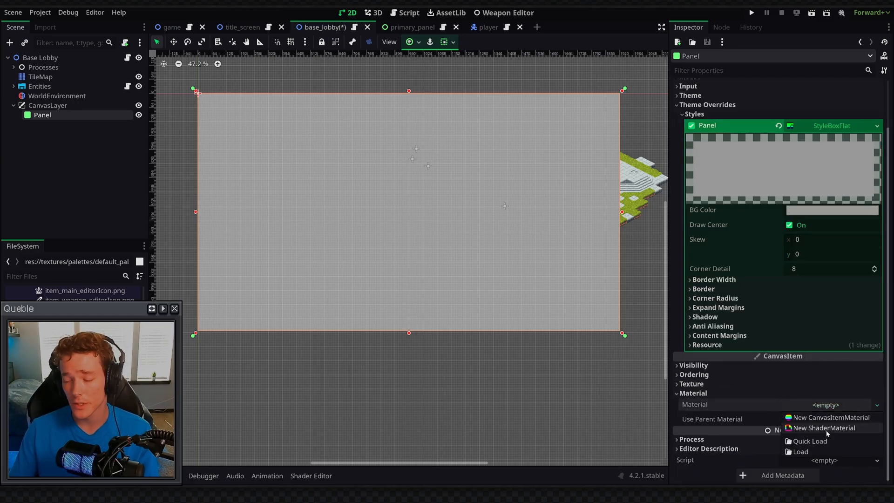
Give the Panel a new ShaderMaterial using res://shaders/palette_limiter_shader.gdshader.
{"action": "left_click", "coordinate": [824, 429]}
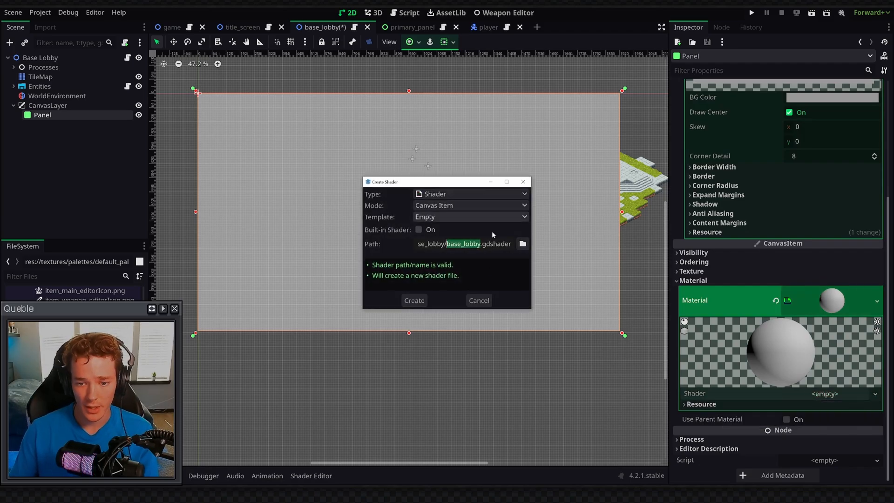
{"action": "left_click", "coordinate": [521, 244]}
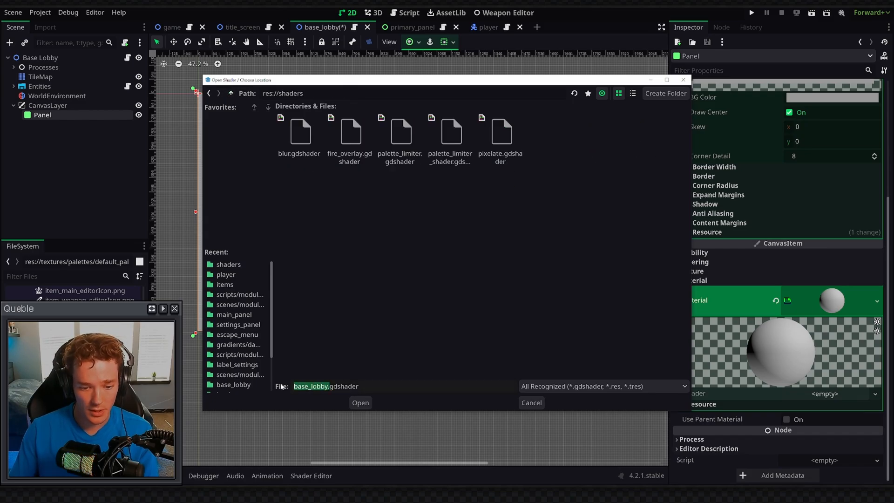
{"action": "left_click", "coordinate": [450, 132]}
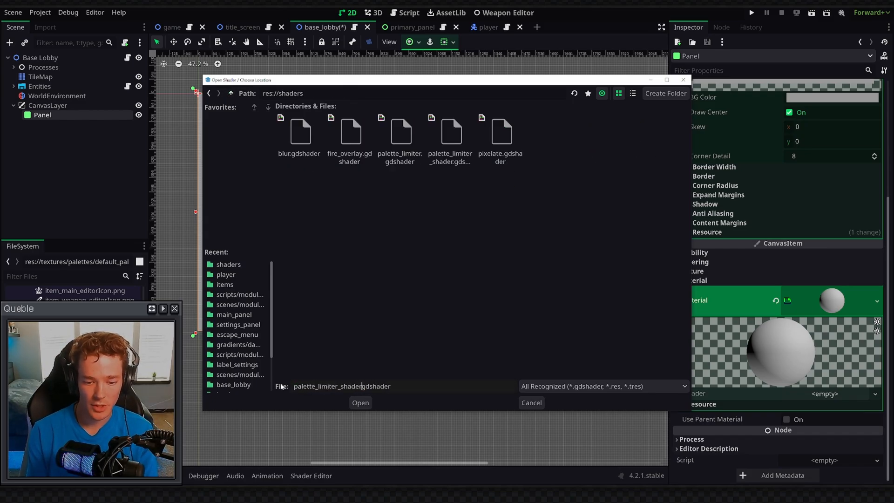
{"action": "left_click", "coordinate": [360, 402]}
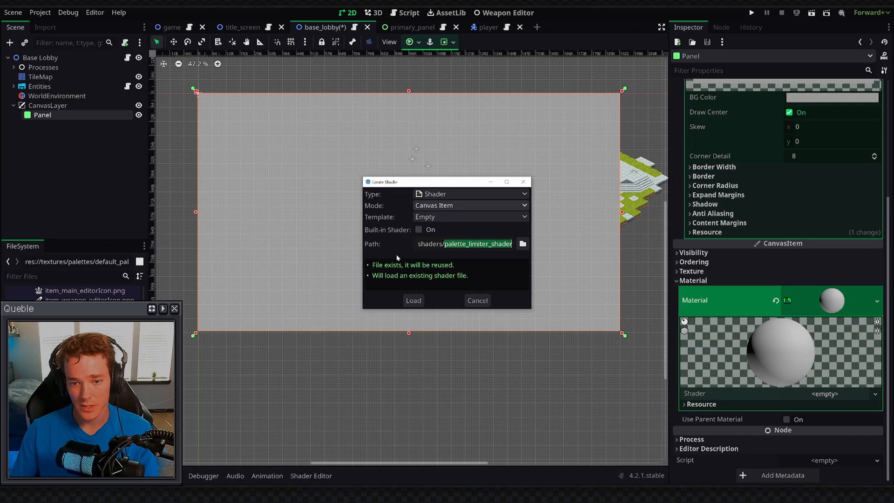
{"action": "left_click", "coordinate": [413, 300]}
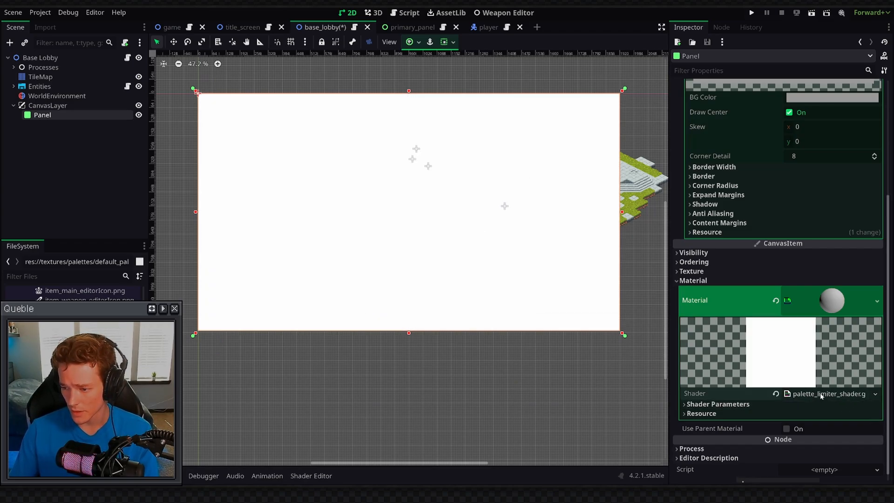
View the palette limiter shader code, then expand Shader Parameters to reveal the empty Palette uniform.
{"action": "left_click", "coordinate": [824, 394]}
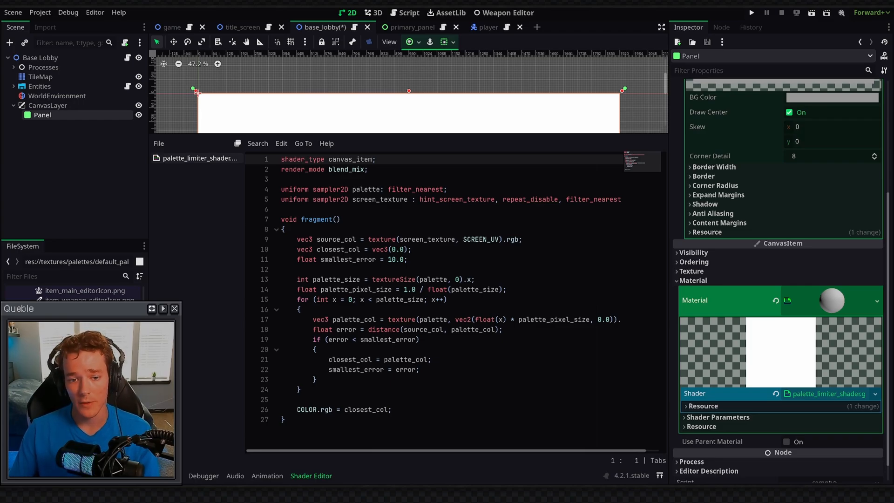
{"action": "double_click", "coordinate": [366, 190]}
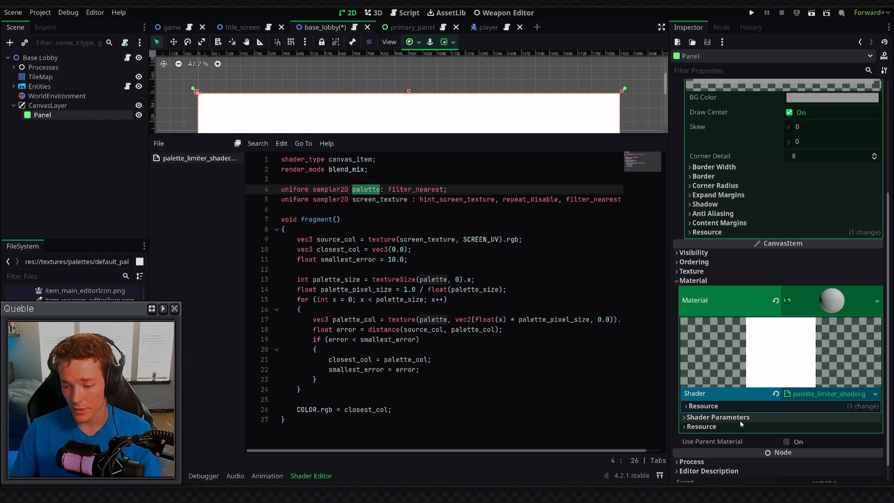
{"action": "left_click", "coordinate": [718, 416]}
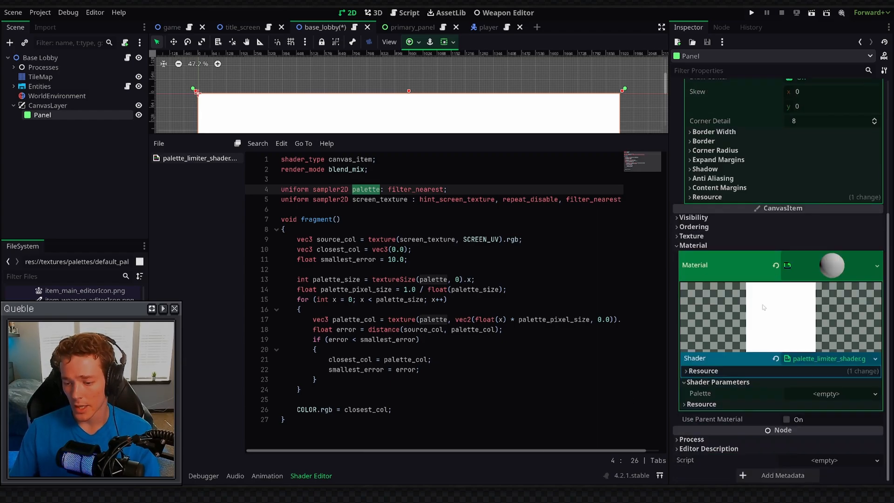
{"action": "mouse_move", "coordinate": [845, 390]}
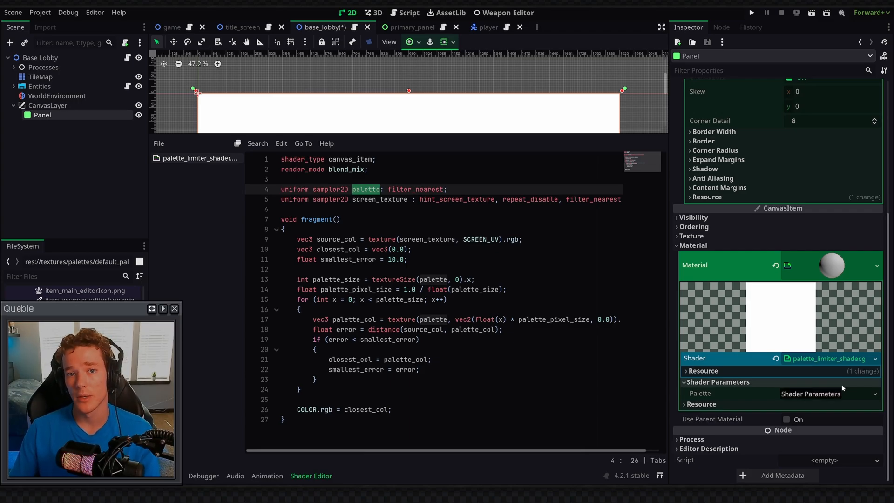
{"action": "left_click", "coordinate": [824, 393]}
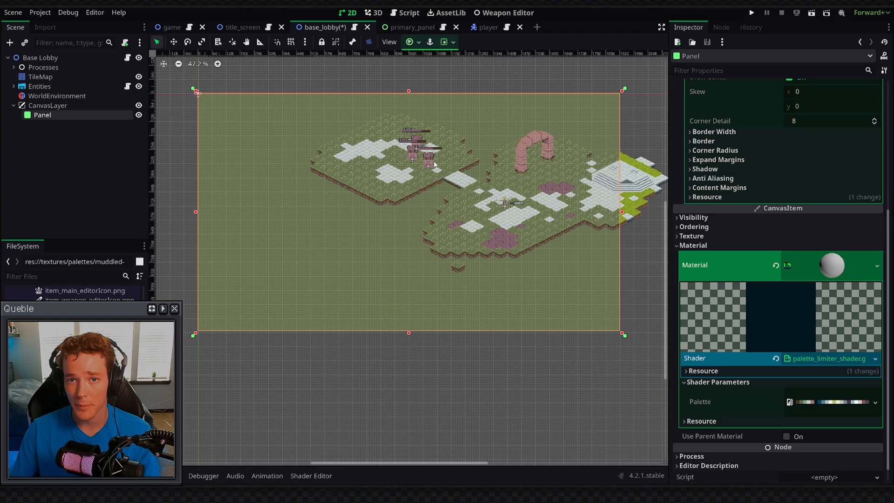
Load the muddled palette texture from res://textures/palettes into the Palette parameter.
{"action": "scroll", "scroll_direction": "up", "scroll_amount": 3}
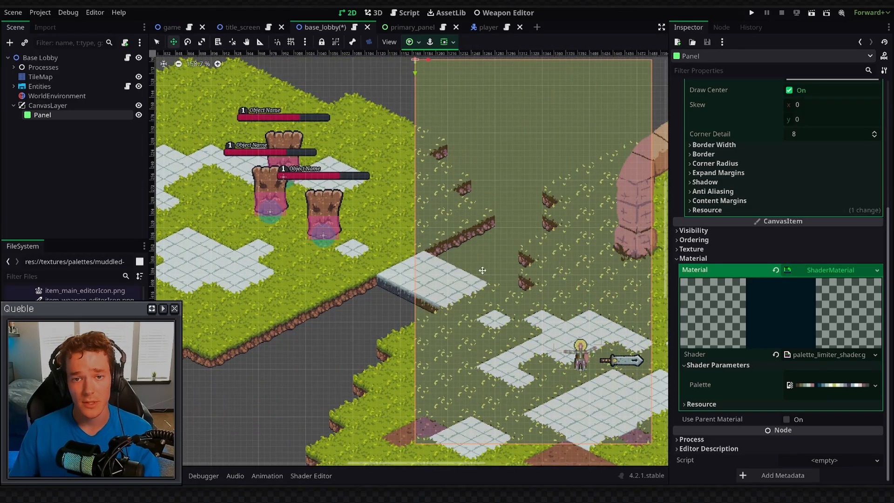
Zoom the 2D viewport to work on the Panel as a narrow vertical strip over the map.
{"action": "scroll", "scroll_direction": "down", "scroll_amount": 3}
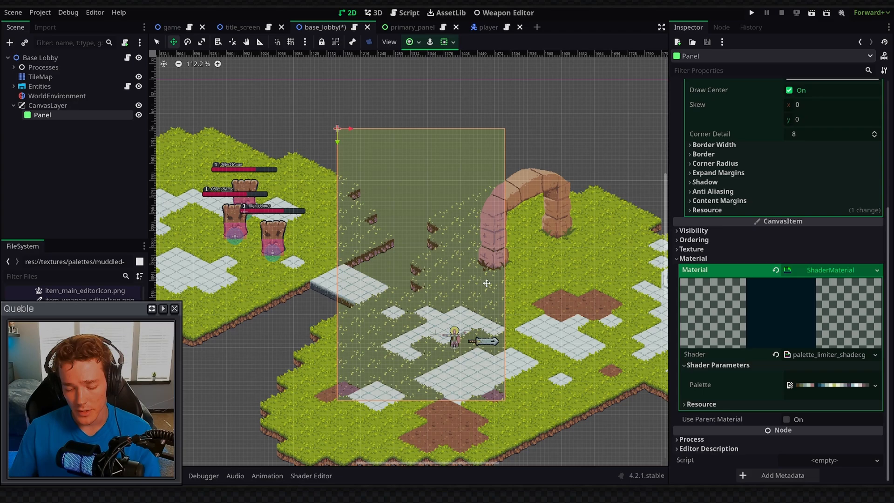
{"action": "mouse_move", "coordinate": [426, 306]}
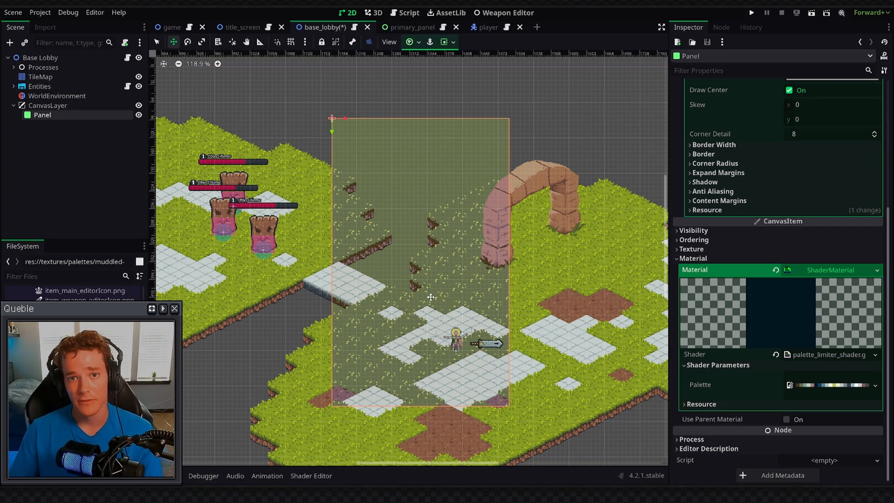
{"action": "scroll", "scroll_direction": "down", "scroll_amount": 3}
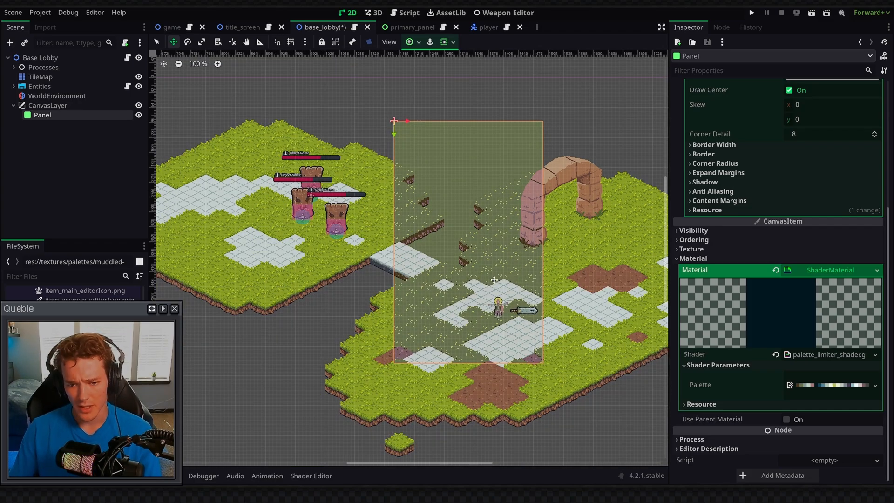
{"action": "scroll", "scroll_direction": "up", "scroll_amount": 3}
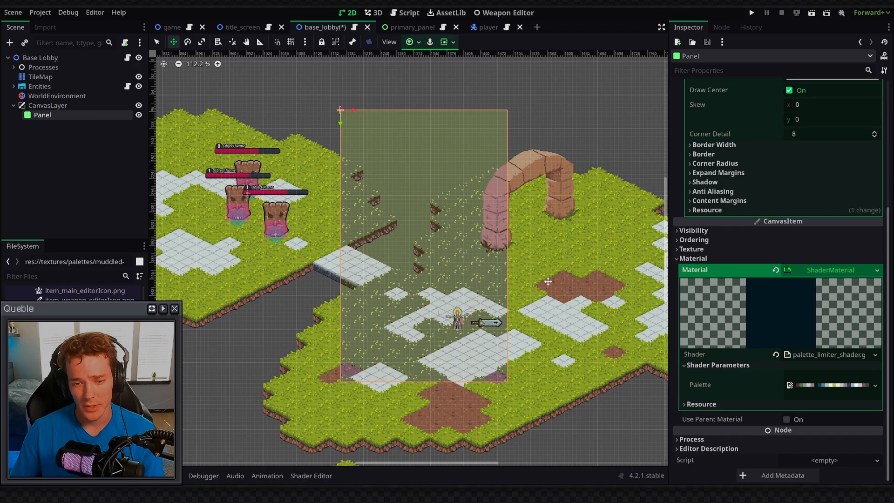
{"action": "mouse_move", "coordinate": [353, 245]}
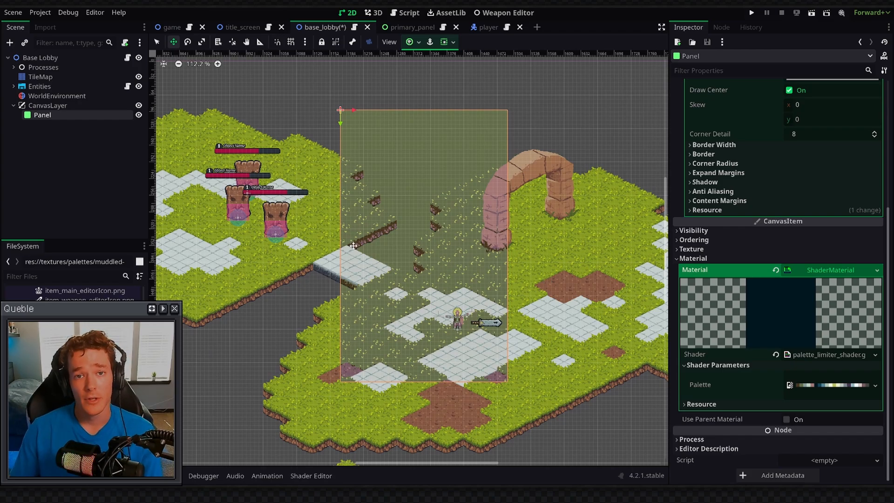
{"action": "mouse_move", "coordinate": [504, 150]}
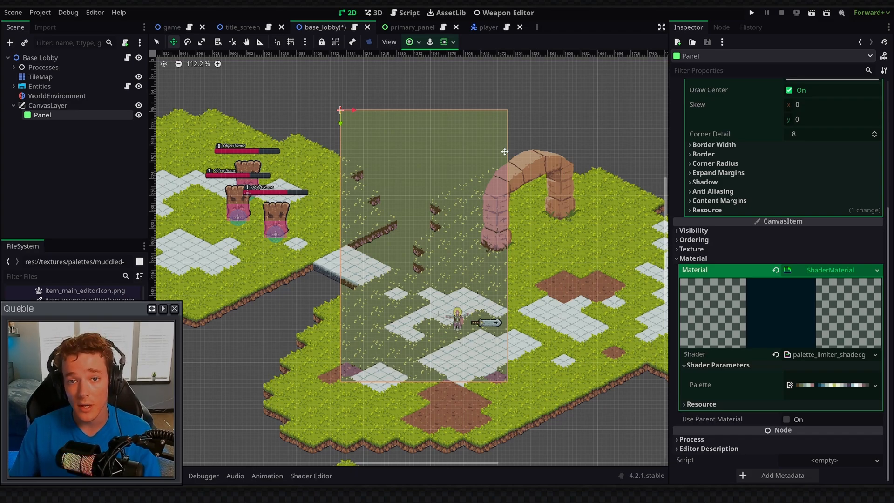
{"action": "mouse_move", "coordinate": [476, 205]}
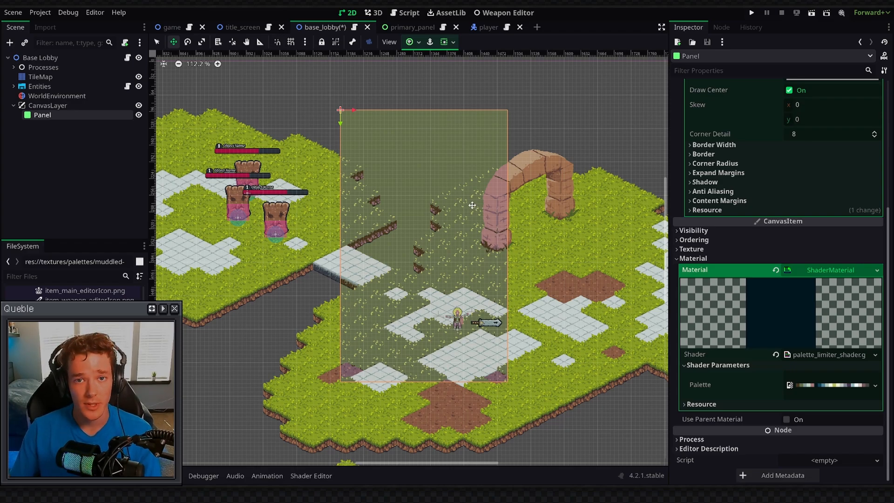
{"action": "mouse_move", "coordinate": [411, 235]}
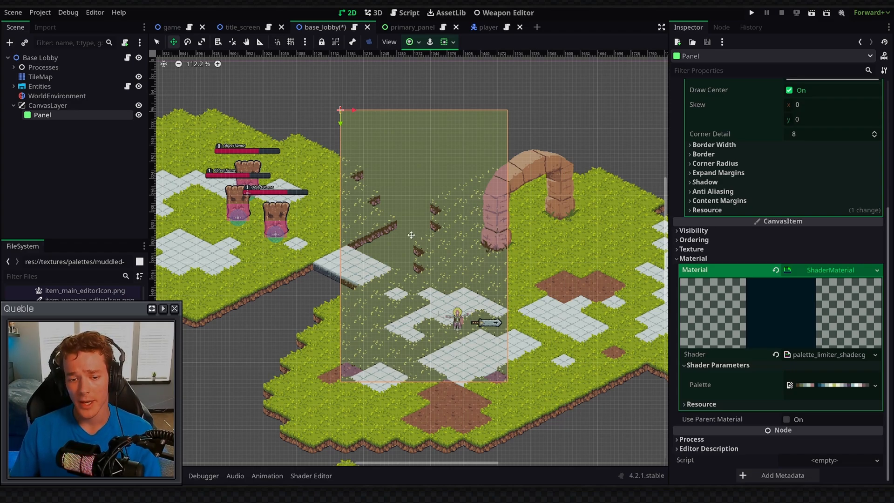
{"action": "mouse_move", "coordinate": [421, 234]}
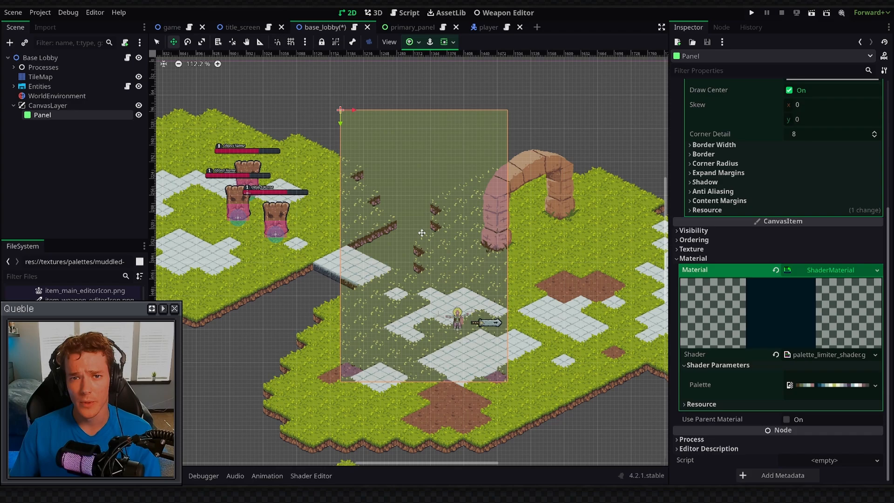
{"action": "mouse_move", "coordinate": [507, 261]}
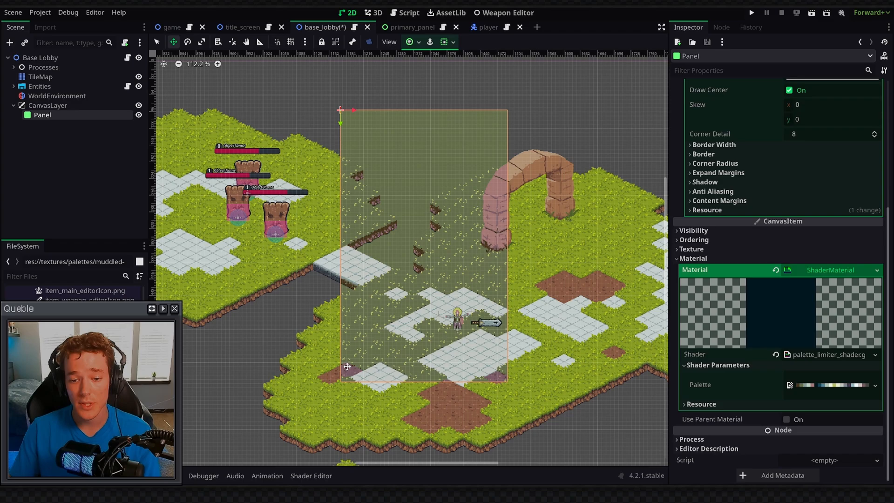
{"action": "mouse_move", "coordinate": [371, 358]}
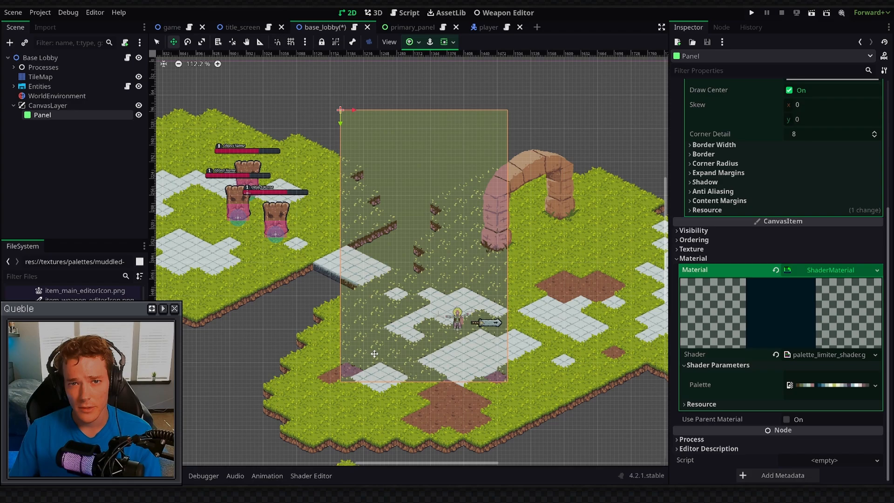
{"action": "mouse_move", "coordinate": [550, 233]}
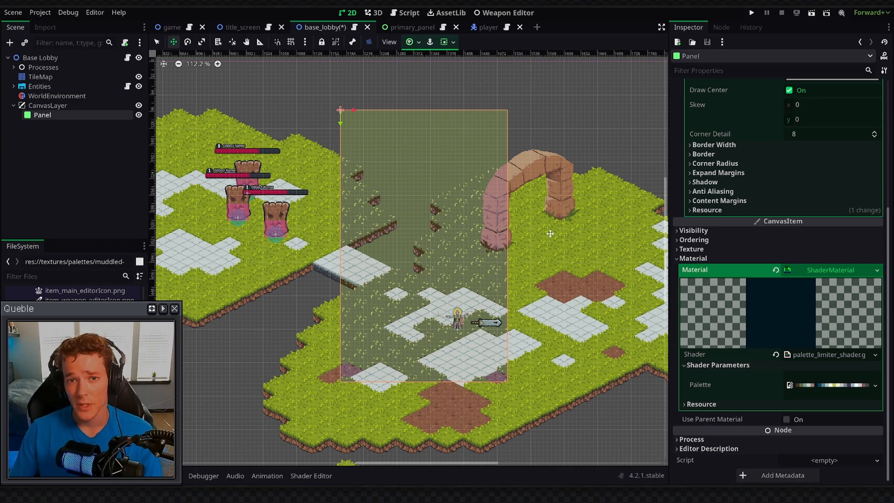
{"action": "mouse_move", "coordinate": [540, 279]}
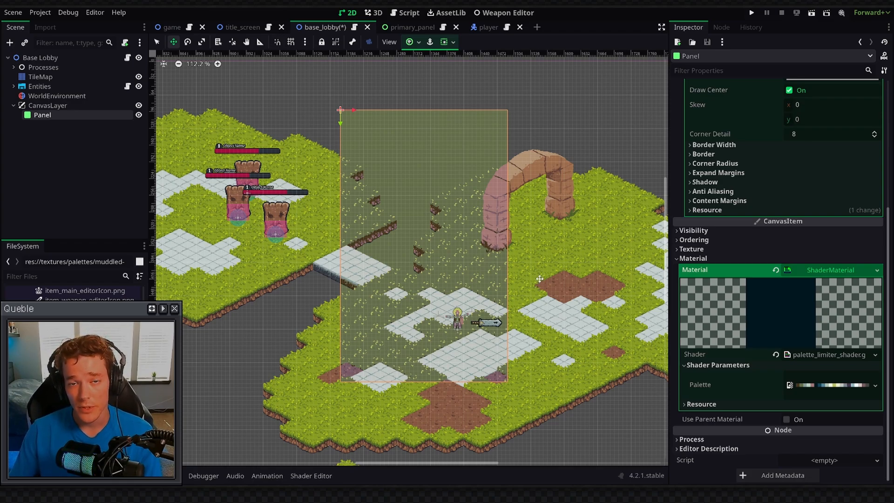
{"action": "mouse_move", "coordinate": [532, 279]}
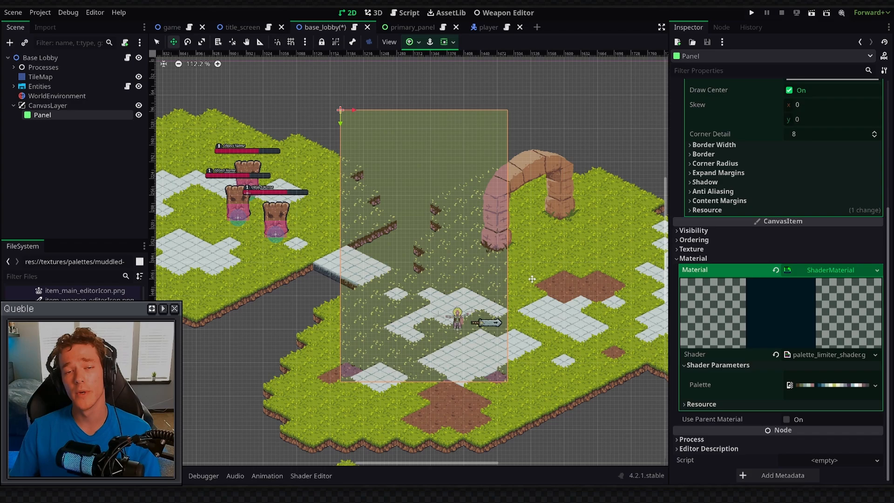
{"action": "mouse_move", "coordinate": [528, 249]}
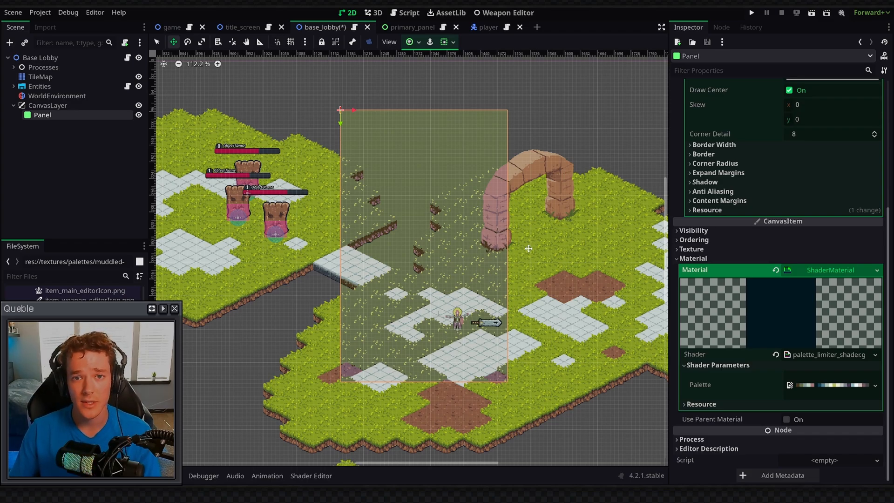